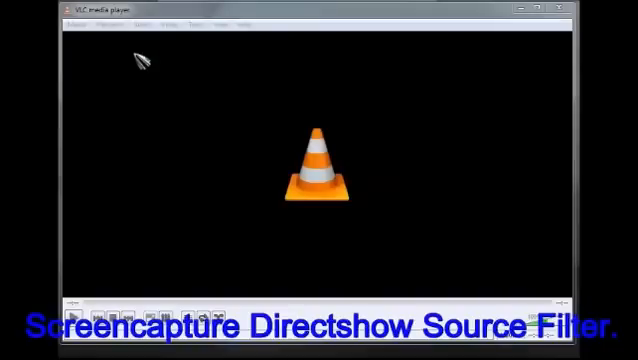
Start a DirectShow capture setup and list the available video devices
click(76, 26)
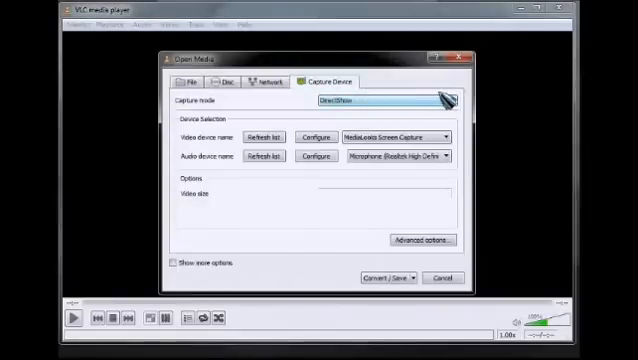
click(380, 100)
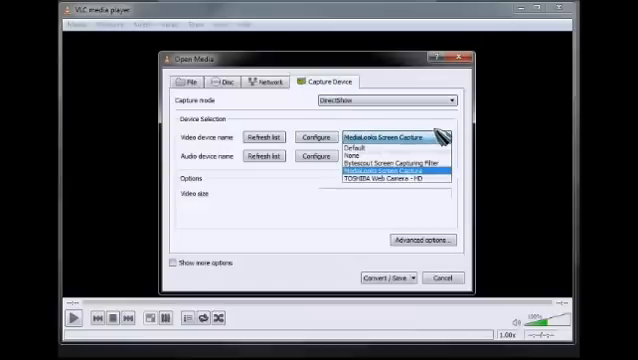
mouse_move(360, 152)
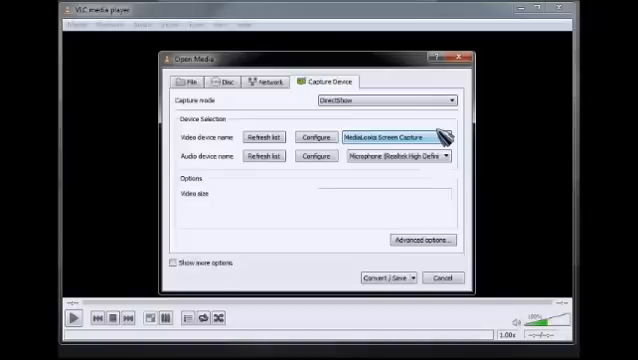
Review the MediaLooks Screen Capture filter's properties via Configure
click(318, 132)
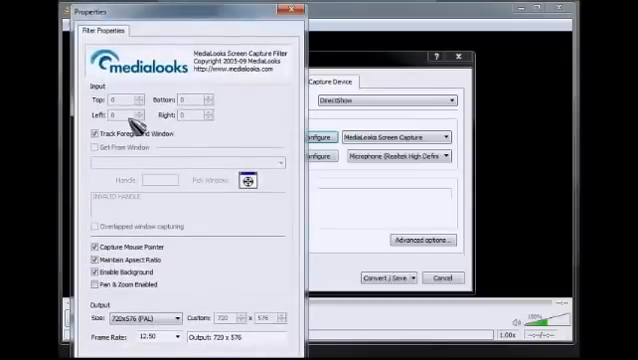
mouse_move(200, 104)
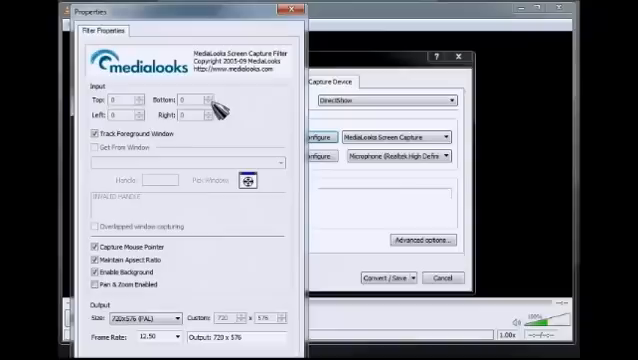
mouse_move(104, 244)
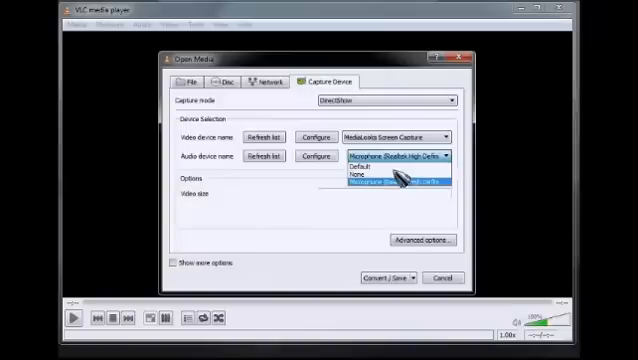
Convert the capture stream to a file named 'vl' saved on the Desktop
click(400, 184)
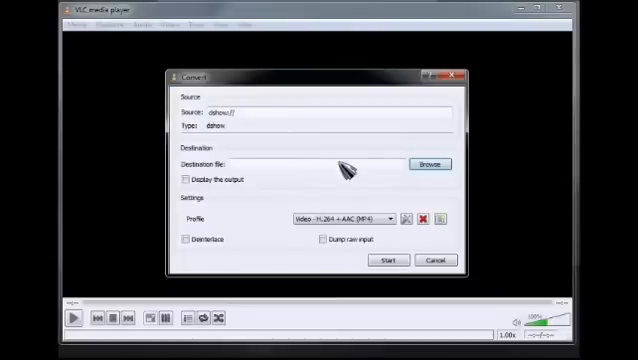
mouse_move(358, 160)
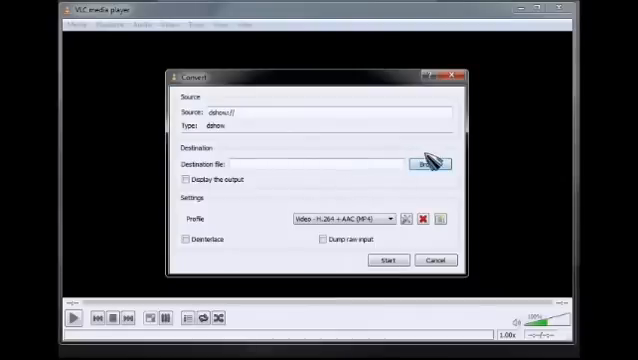
click(424, 162)
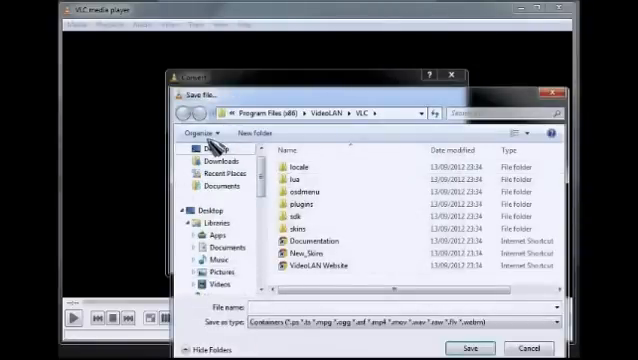
click(208, 148)
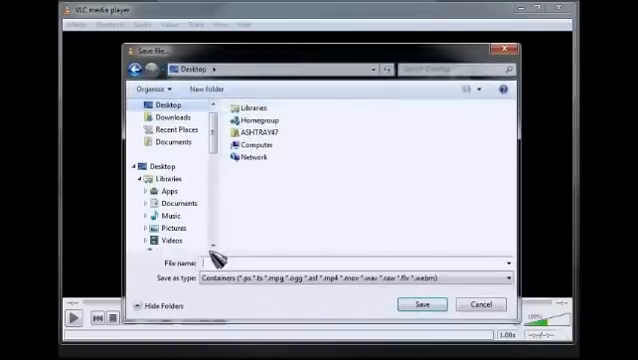
text(vlccap.mp4)
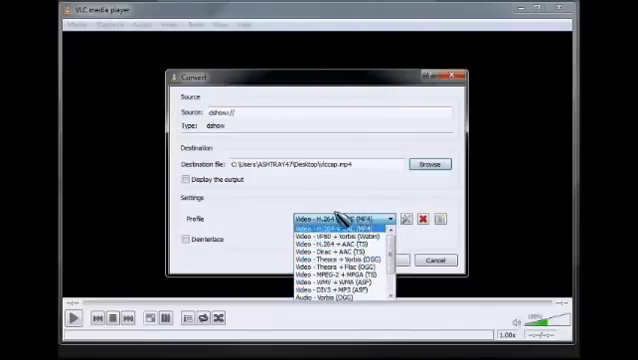
Edit the H.264 + AAC (MP4) profile for H-264 video and MP3 audio sample rate, then save it
click(344, 216)
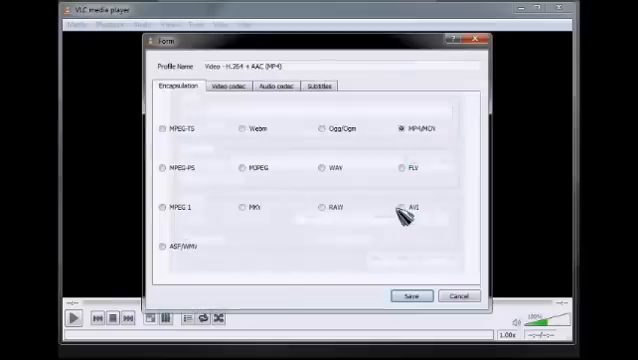
mouse_move(390, 132)
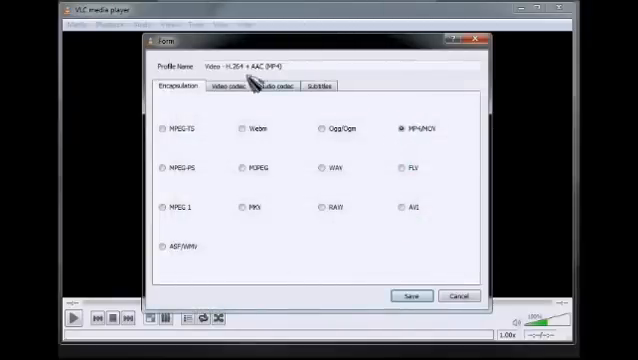
click(228, 88)
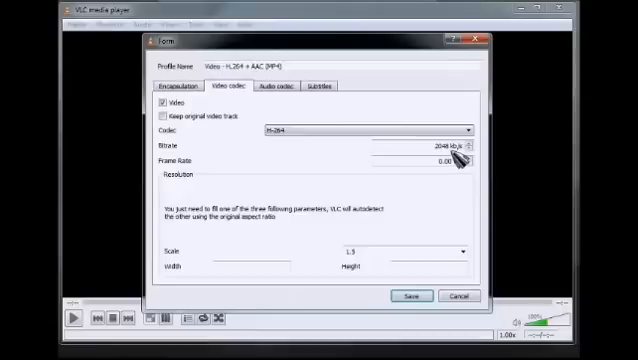
mouse_move(460, 160)
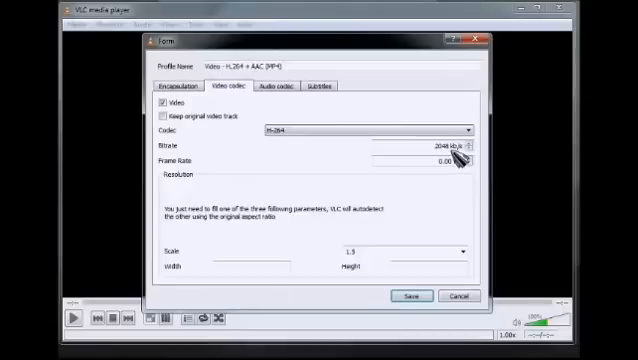
mouse_move(456, 160)
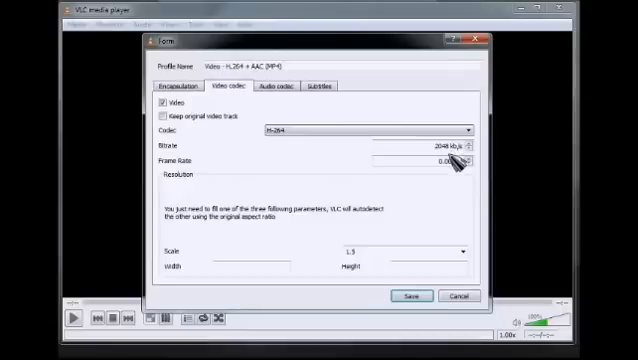
mouse_move(348, 248)
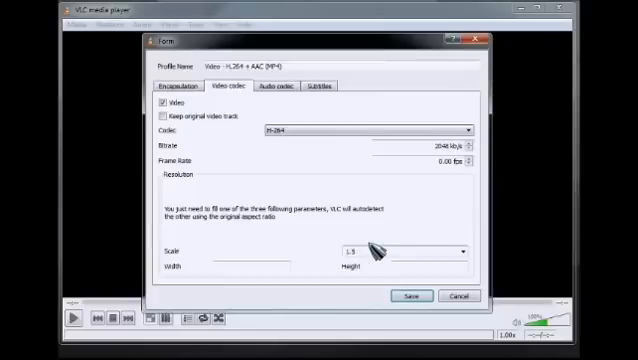
mouse_move(336, 168)
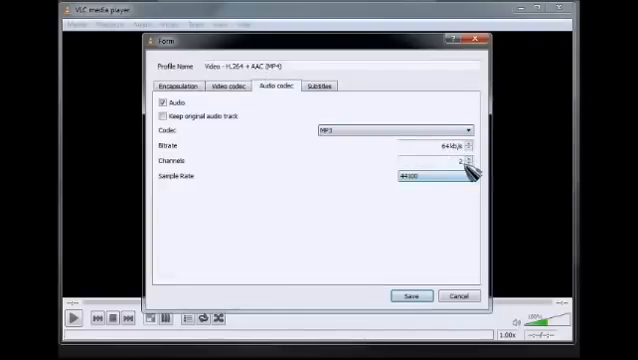
click(434, 174)
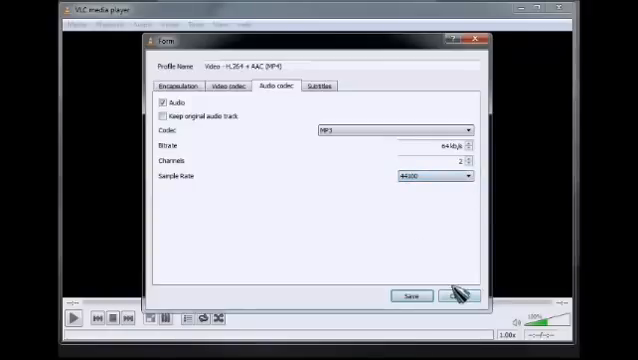
click(408, 296)
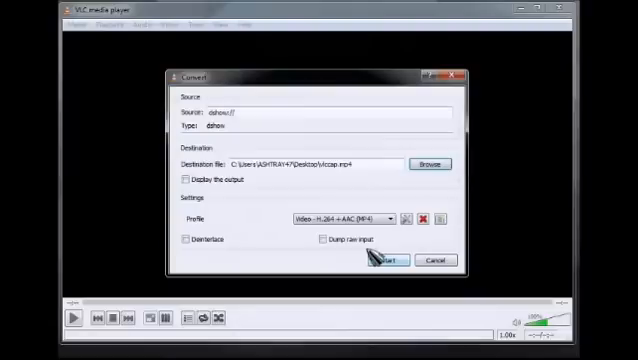
mouse_move(318, 184)
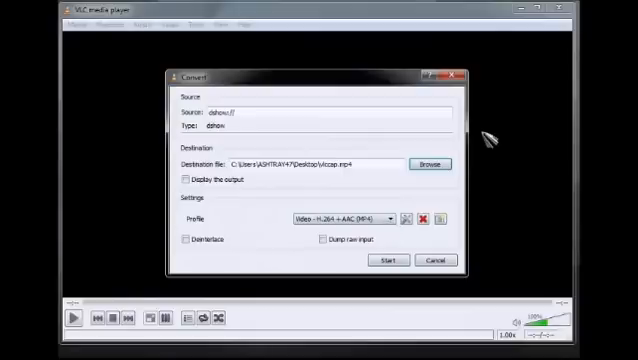
mouse_move(556, 20)
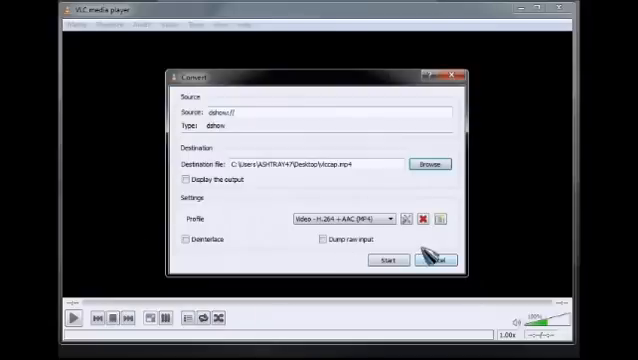
Start the conversion of the capture to the destination file
click(72, 24)
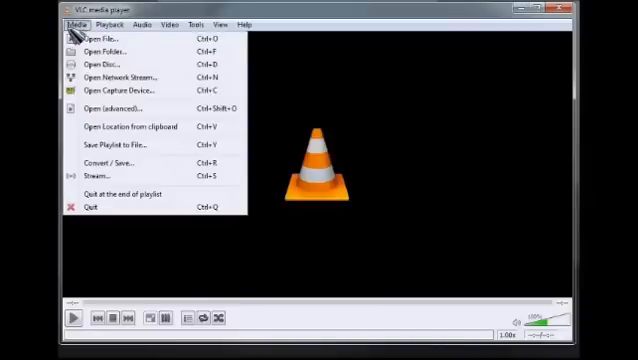
Reopen Capture Device in DirectShow mode with MediaLooks Screen Capture as the video source
click(98, 38)
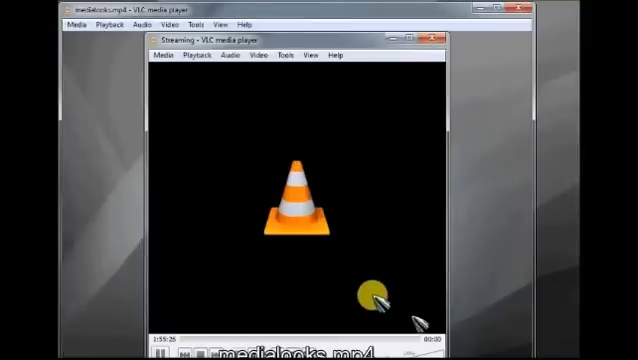
mouse_move(376, 78)
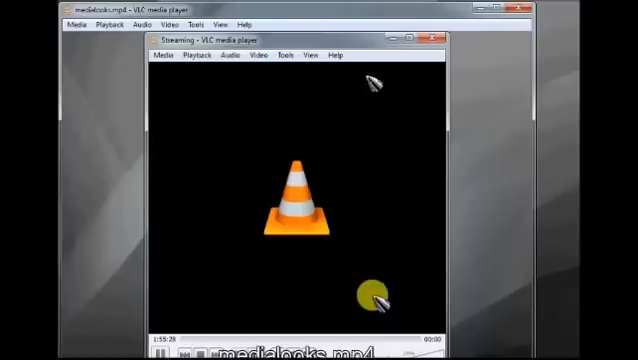
click(166, 76)
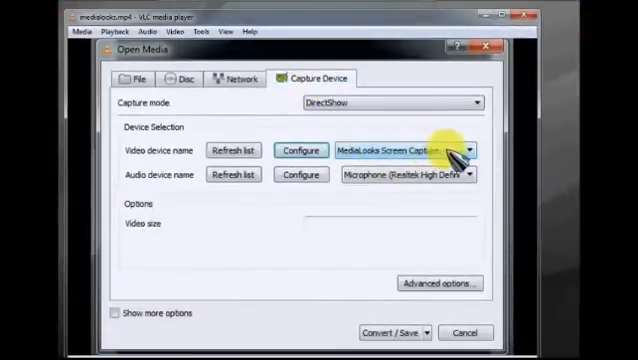
click(300, 148)
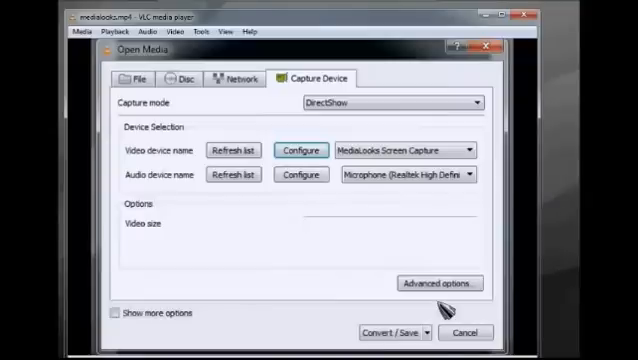
Check the profile's audio settings in Convert/Save and save the profile
click(376, 332)
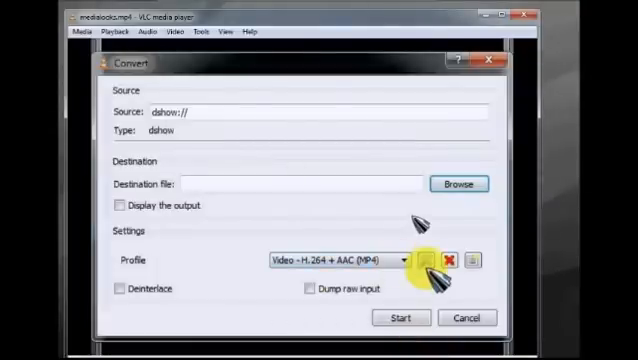
click(424, 260)
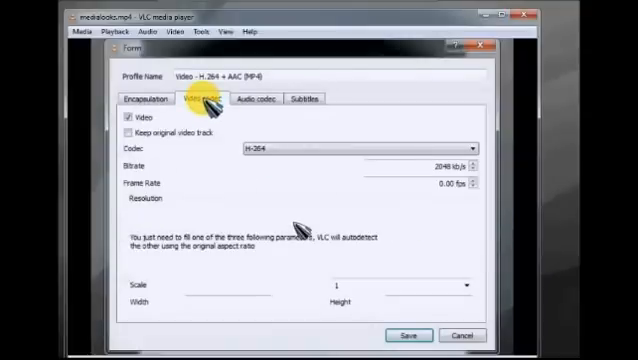
click(258, 98)
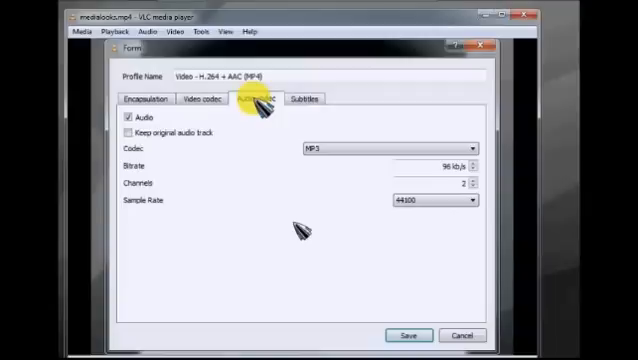
mouse_move(464, 336)
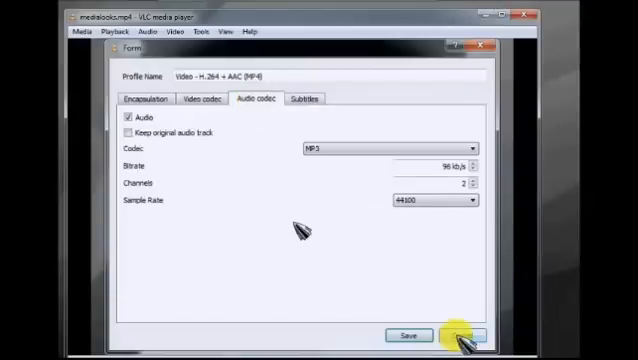
click(472, 332)
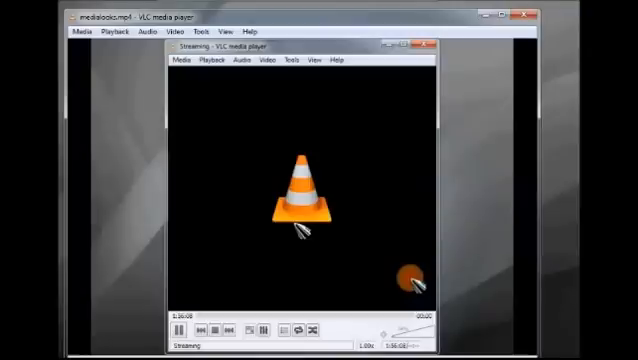